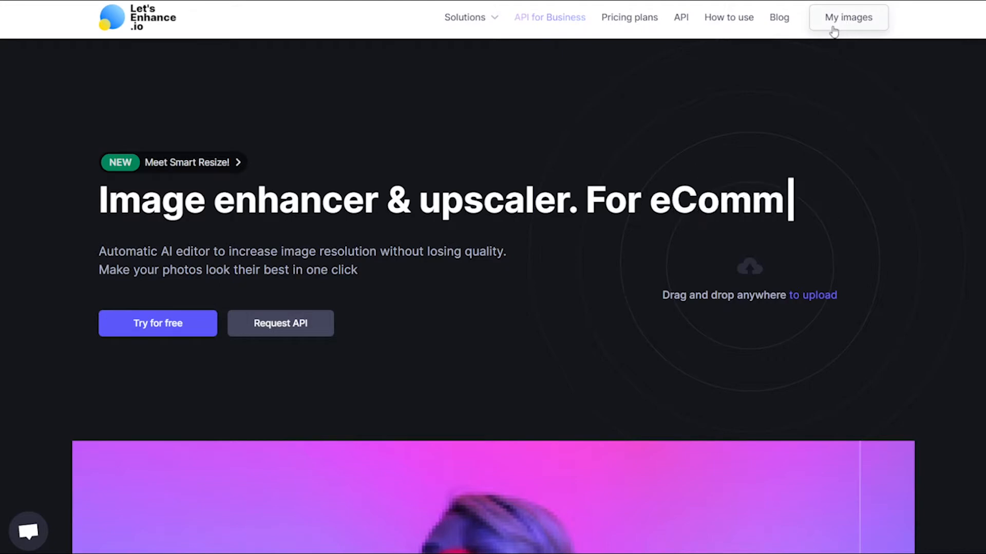
Step: Go to 'My images' from the Let's Enhance homepage navigation
{"action": "left_click", "coordinate": [848, 16]}
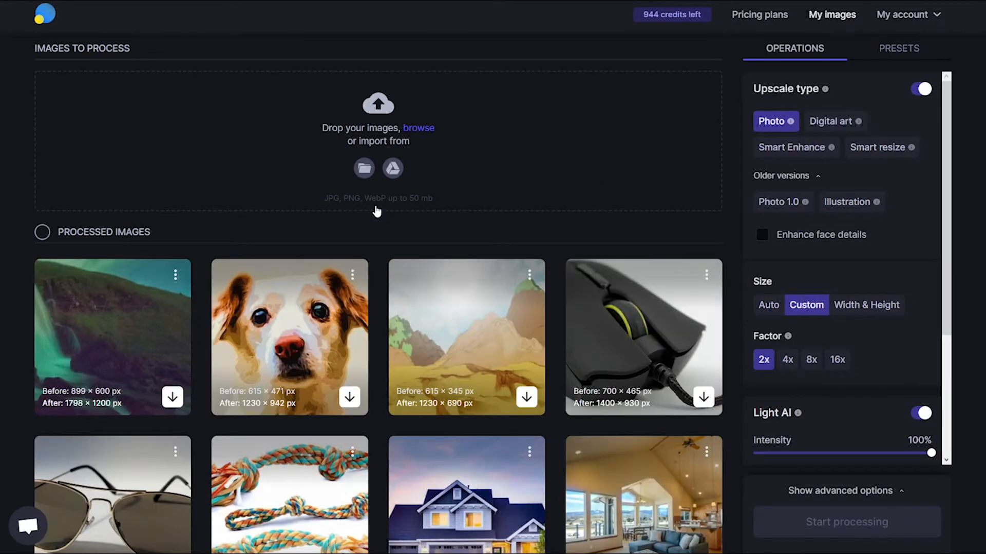
{"action": "mouse_move", "coordinate": [376, 204]}
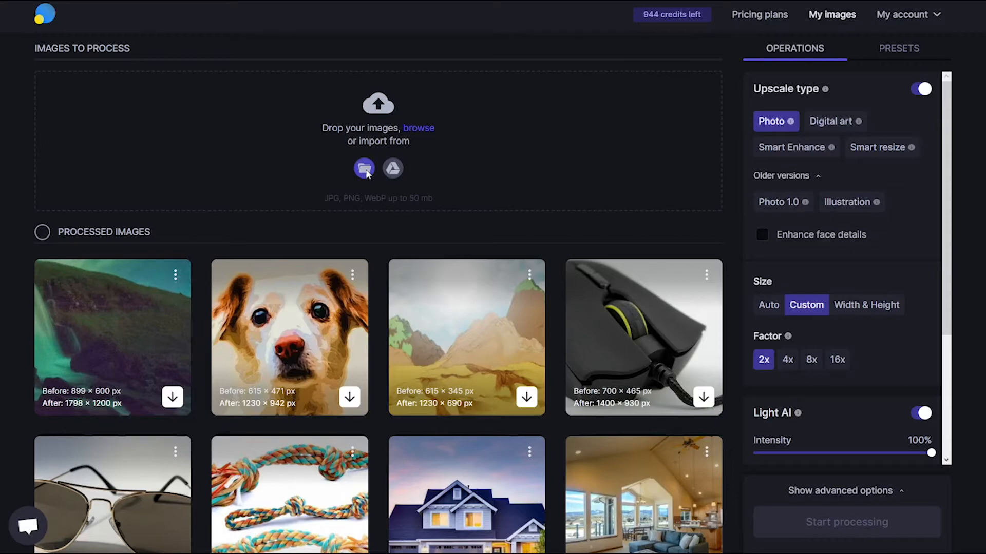
Step: Upload the Yellow Car JPEG from the computer through the upload area
{"action": "left_click", "coordinate": [363, 168]}
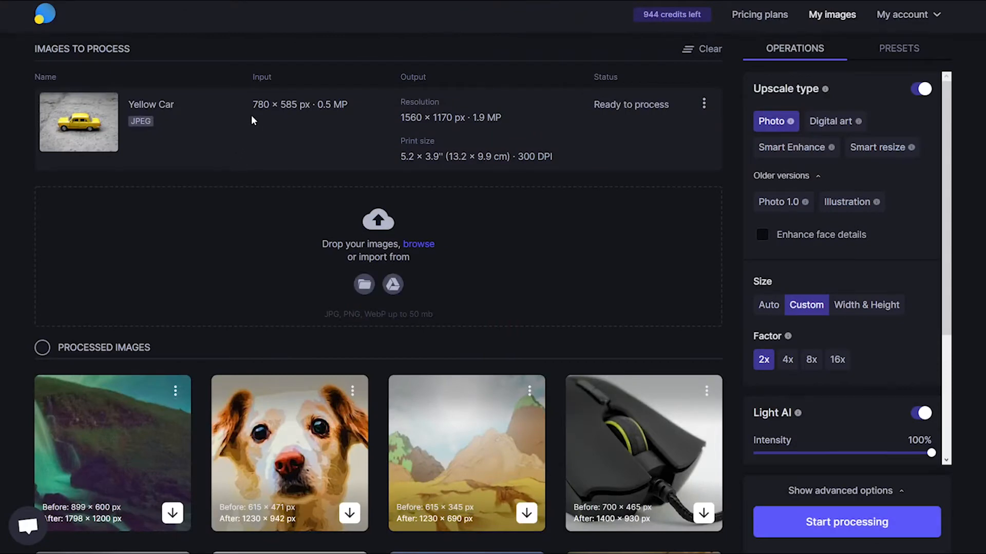
{"action": "mouse_move", "coordinate": [295, 117]}
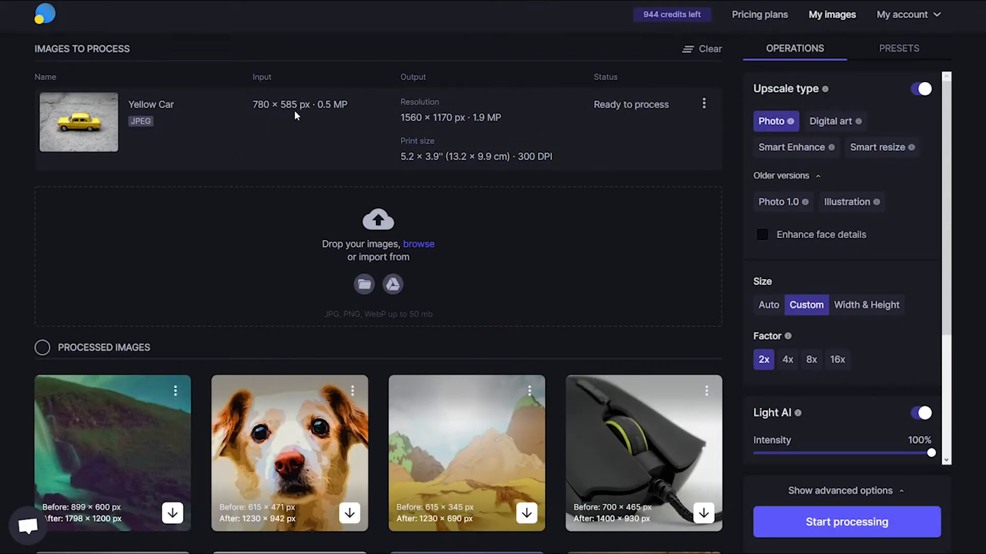
{"action": "mouse_move", "coordinate": [334, 139]}
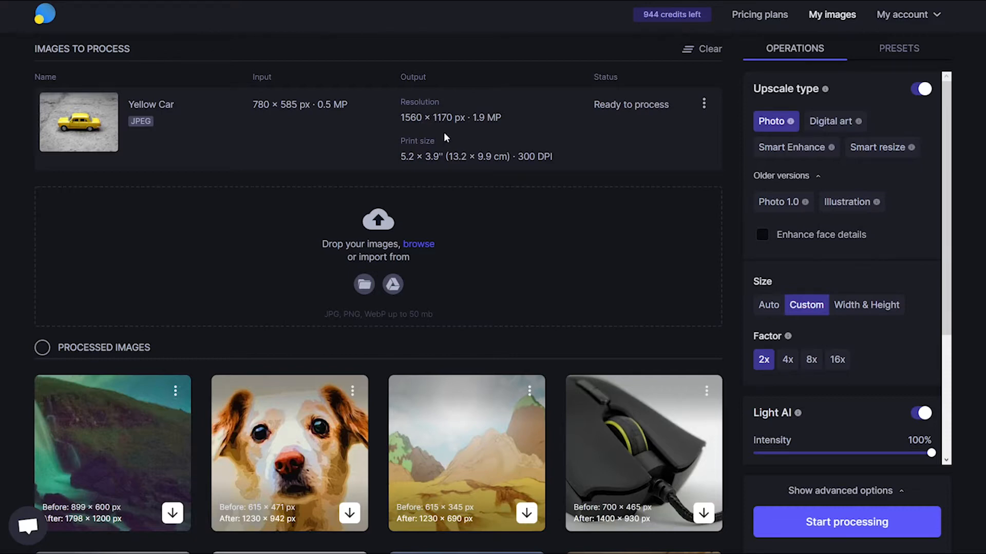
{"action": "mouse_move", "coordinate": [804, 134]}
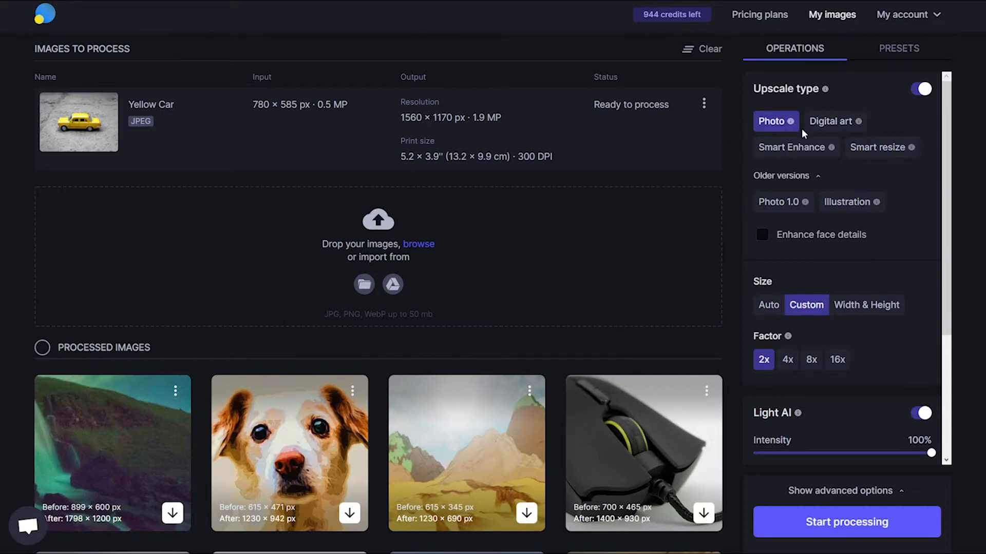
{"action": "mouse_move", "coordinate": [779, 143]}
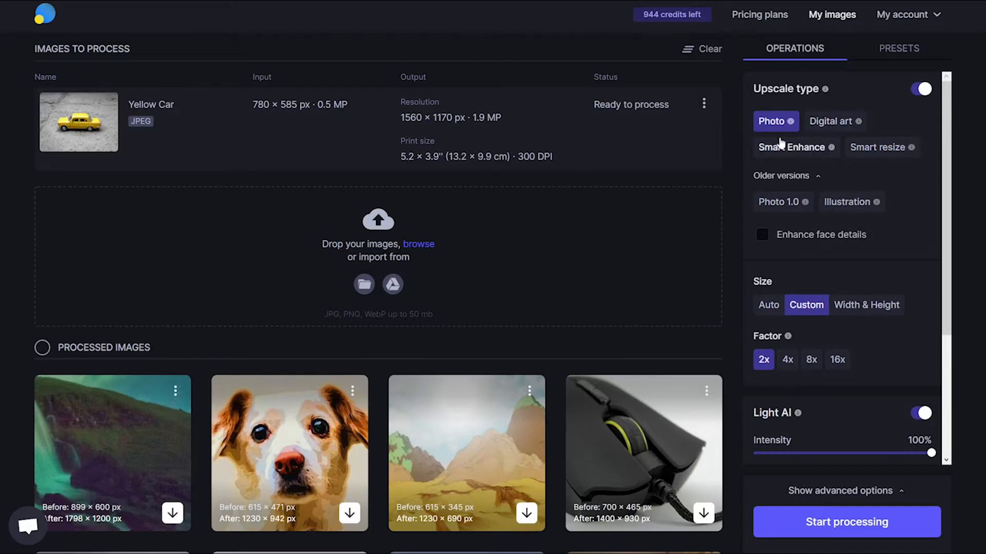
{"action": "left_click", "coordinate": [795, 147]}
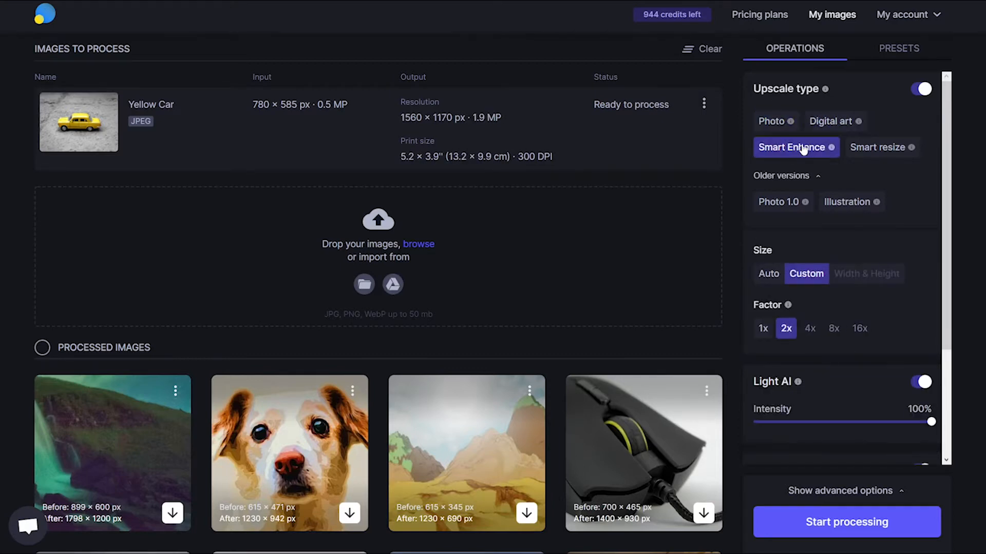
{"action": "left_click", "coordinate": [881, 148]}
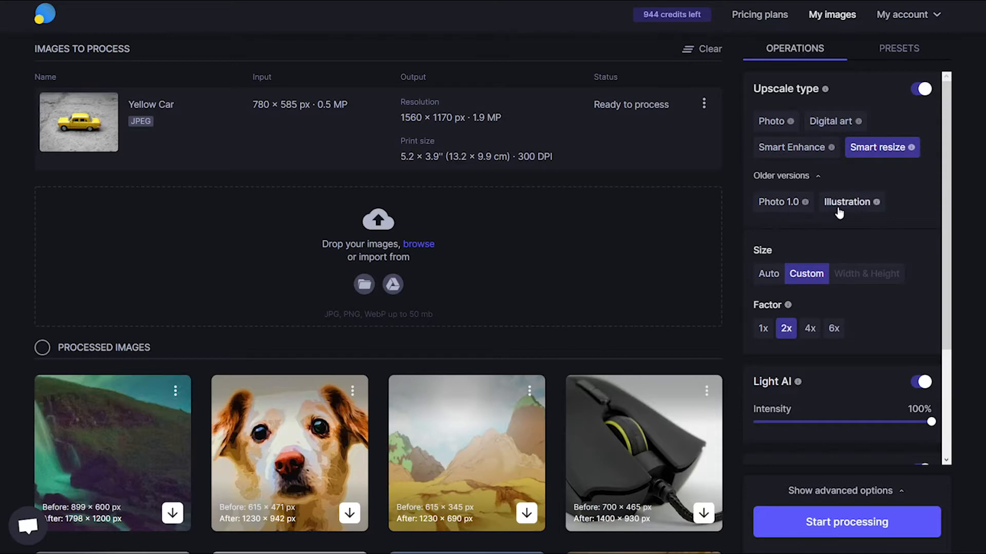
{"action": "mouse_move", "coordinate": [767, 132]}
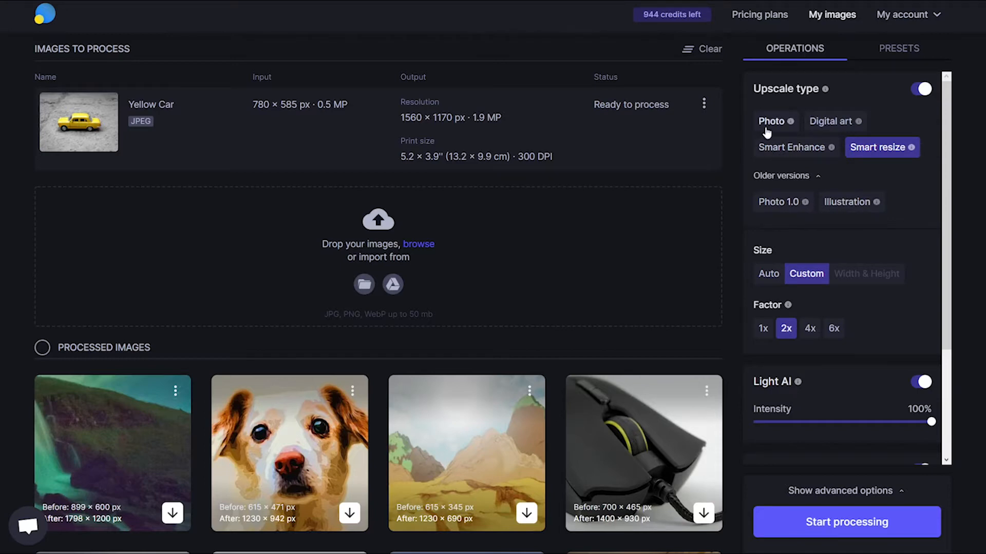
{"action": "left_click", "coordinate": [772, 121]}
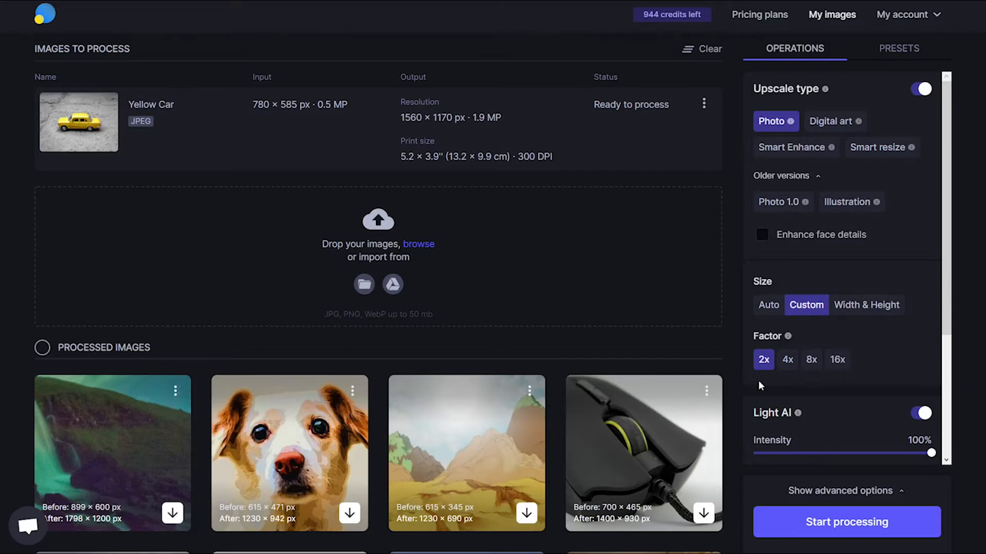
{"action": "mouse_move", "coordinate": [761, 384]}
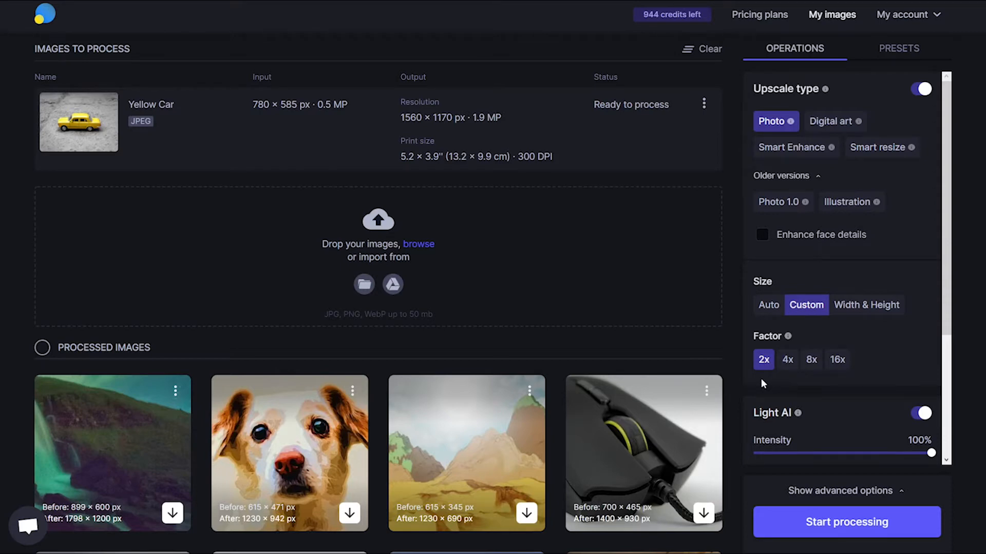
{"action": "mouse_move", "coordinate": [238, 120]}
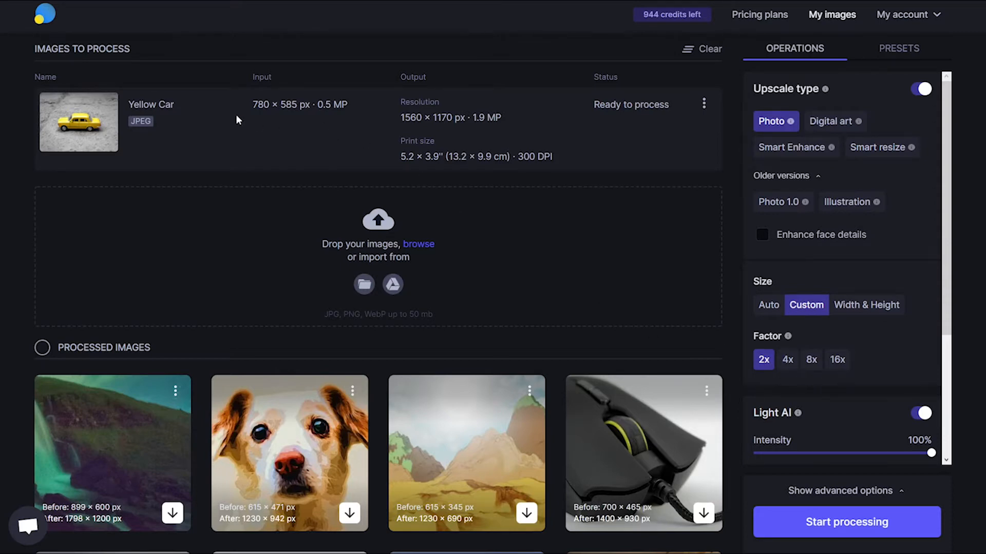
{"action": "mouse_move", "coordinate": [260, 115]}
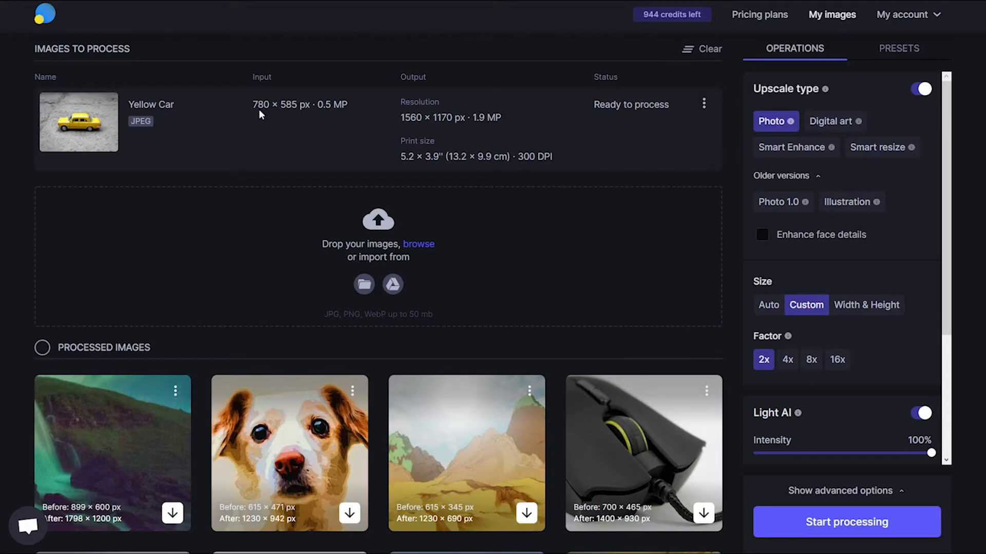
{"action": "mouse_move", "coordinate": [403, 138]}
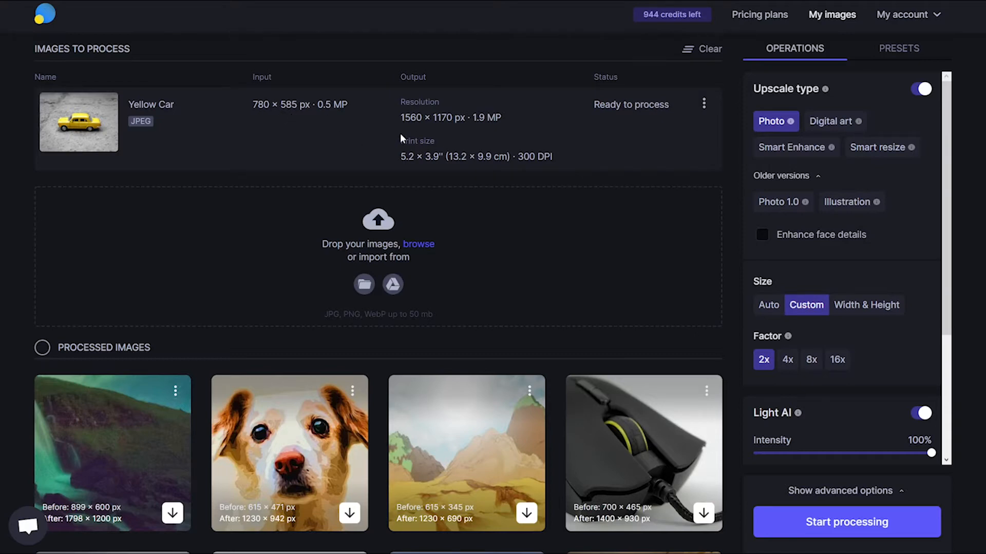
{"action": "mouse_move", "coordinate": [409, 130]}
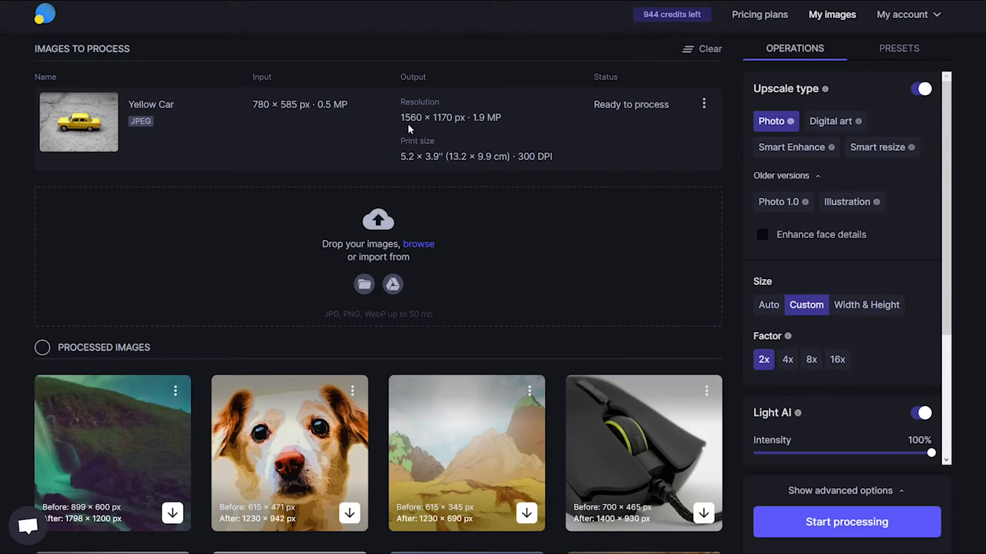
{"action": "mouse_move", "coordinate": [442, 127]}
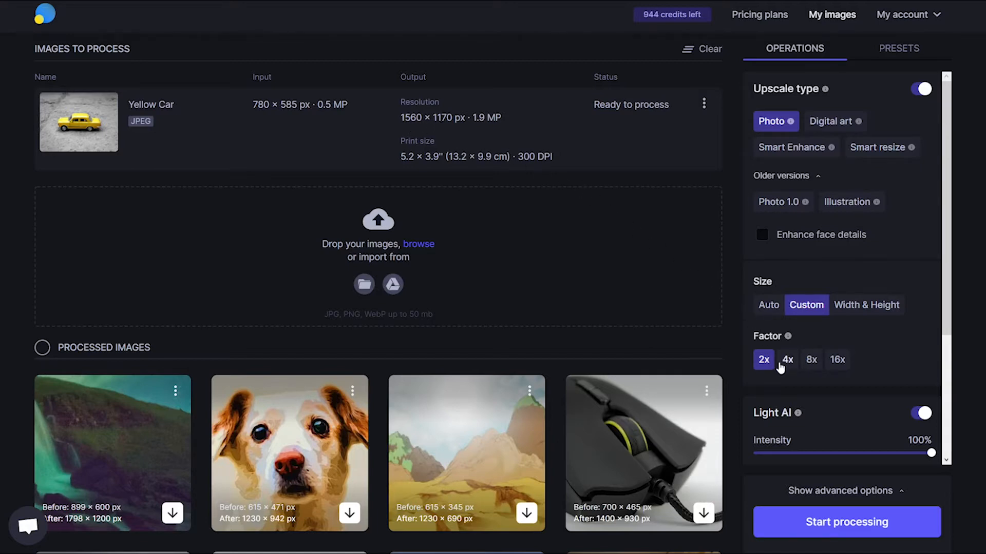
Step: Compare 4x, 8x and 16x factors, then settle on 8x (6240 × 4680 px)
{"action": "left_click", "coordinate": [786, 360]}
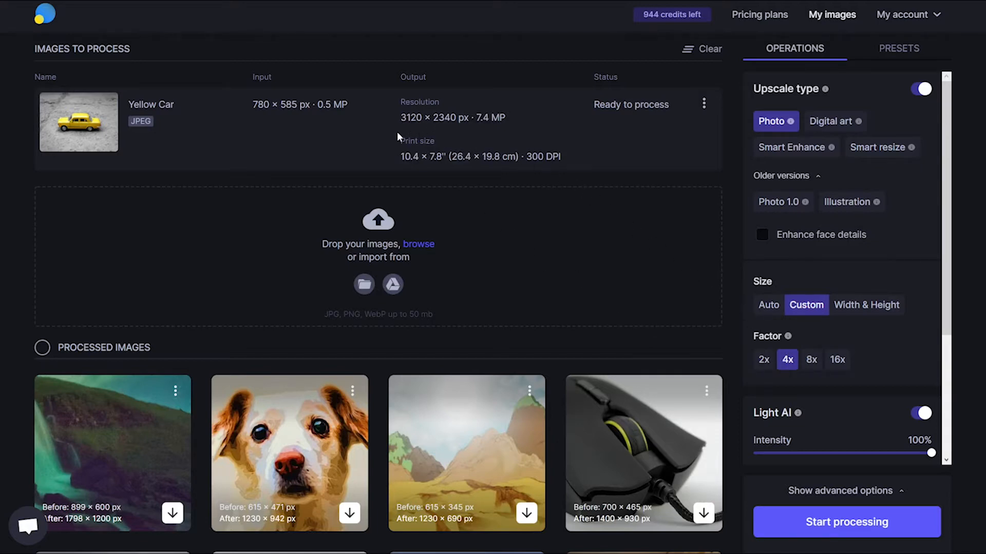
{"action": "left_click", "coordinate": [811, 359]}
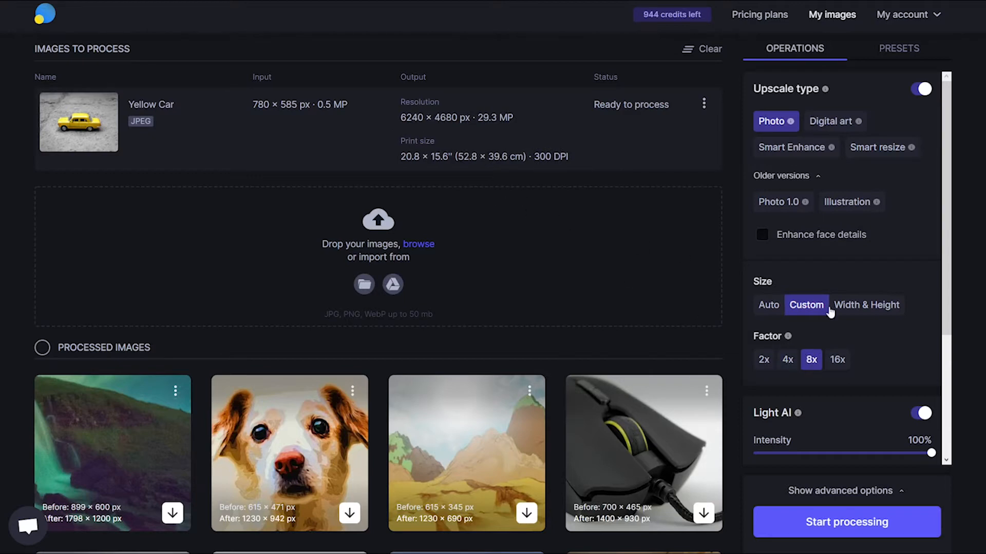
{"action": "left_click", "coordinate": [837, 360]}
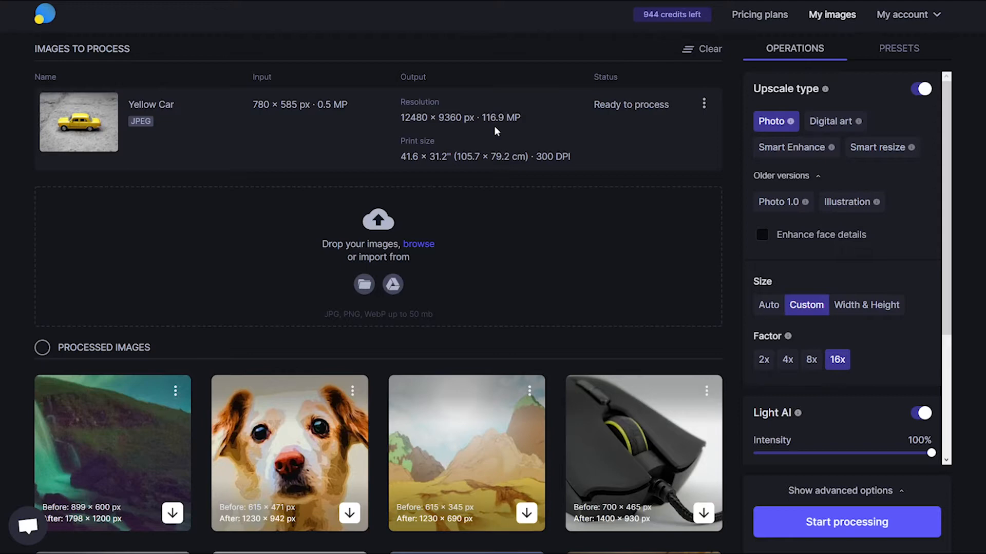
{"action": "mouse_move", "coordinate": [841, 351]}
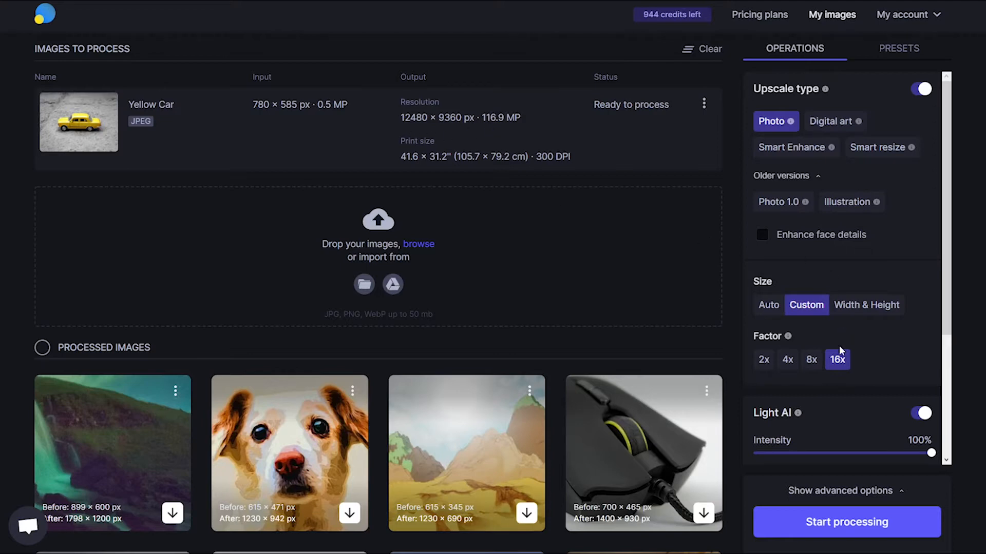
{"action": "mouse_move", "coordinate": [811, 359]}
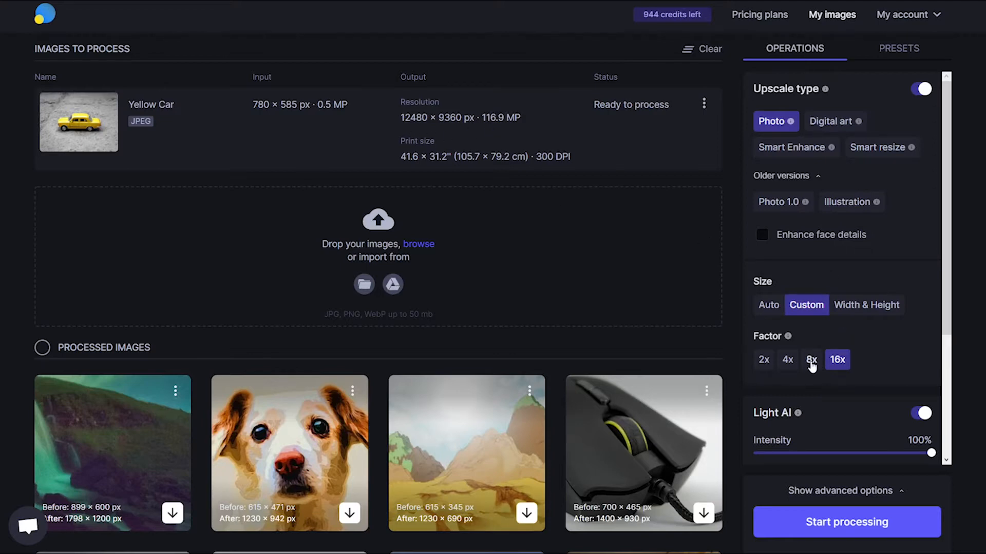
{"action": "left_click", "coordinate": [811, 360]}
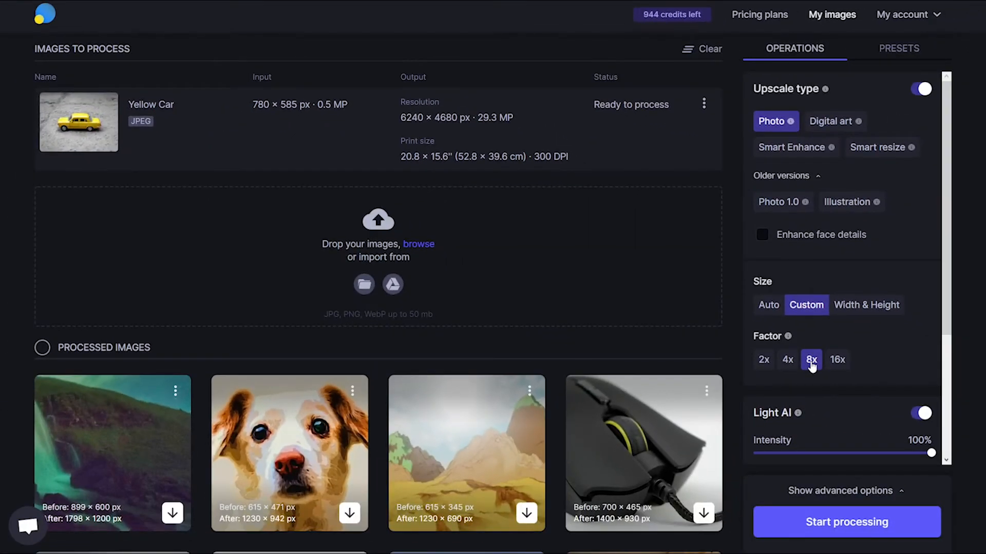
Step: Scroll the Operations panel down to the Tone and Color enhance sliders
{"action": "scroll", "scroll_direction": "down", "scroll_amount": 3}
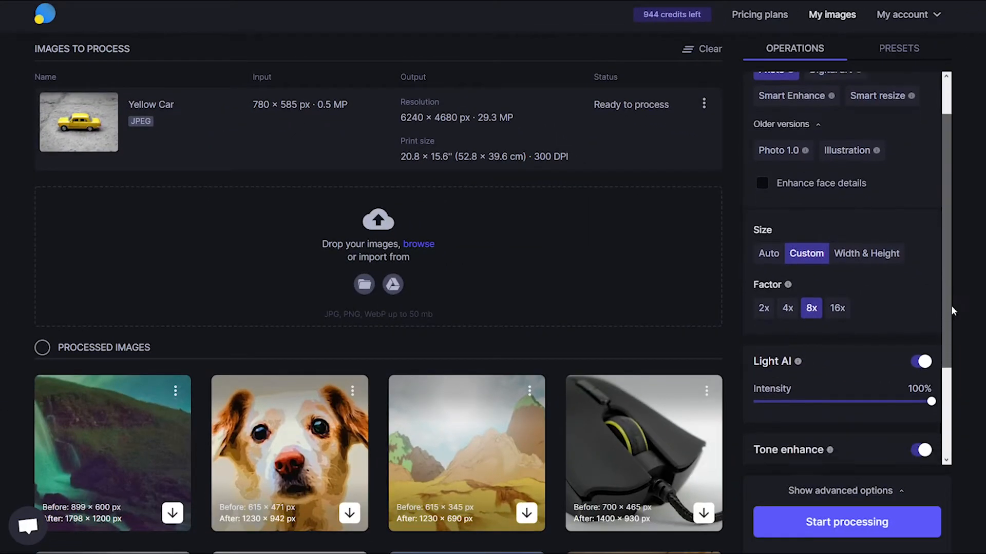
{"action": "scroll", "scroll_direction": "down", "scroll_amount": 3}
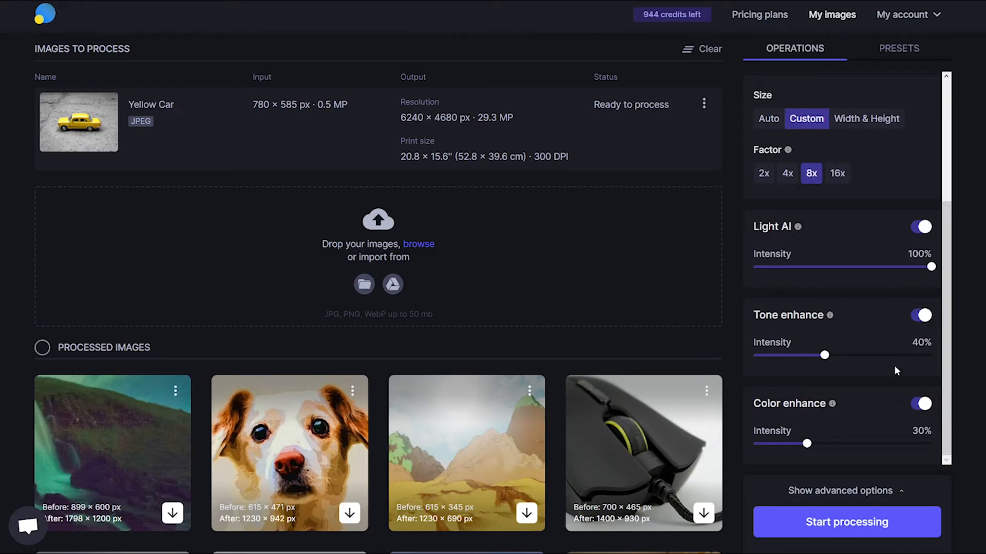
{"action": "mouse_move", "coordinate": [848, 350]}
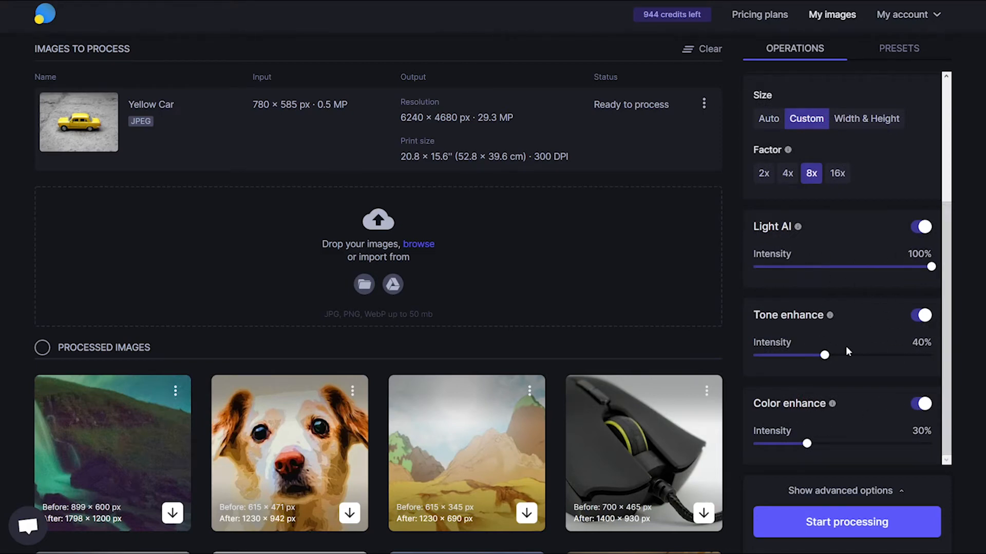
{"action": "mouse_move", "coordinate": [827, 456]}
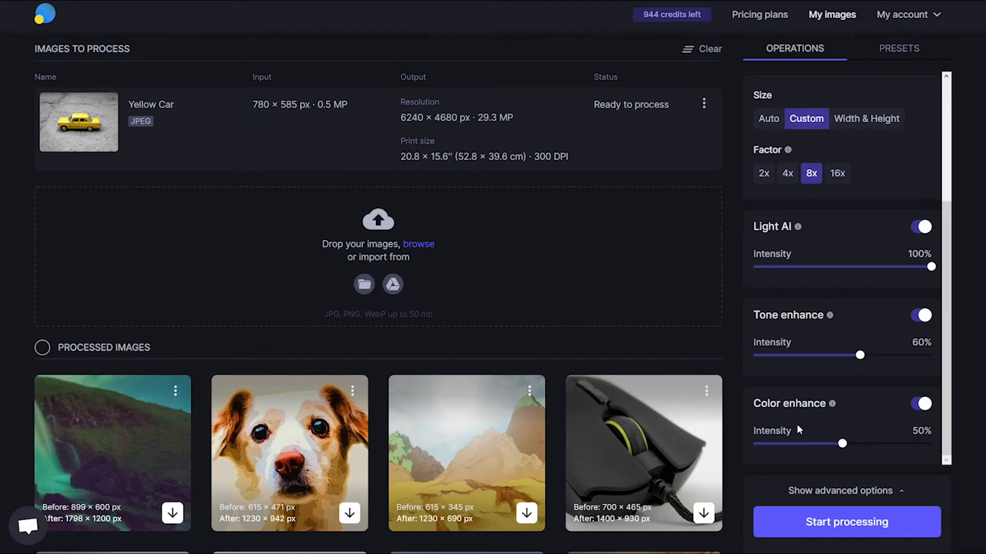
{"action": "mouse_move", "coordinate": [400, 145]}
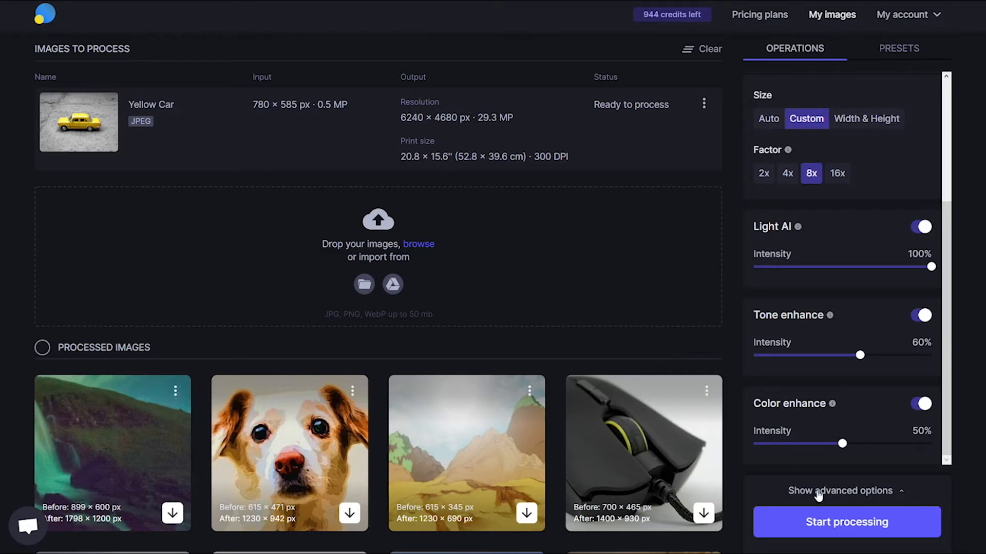
{"action": "mouse_move", "coordinate": [847, 523]}
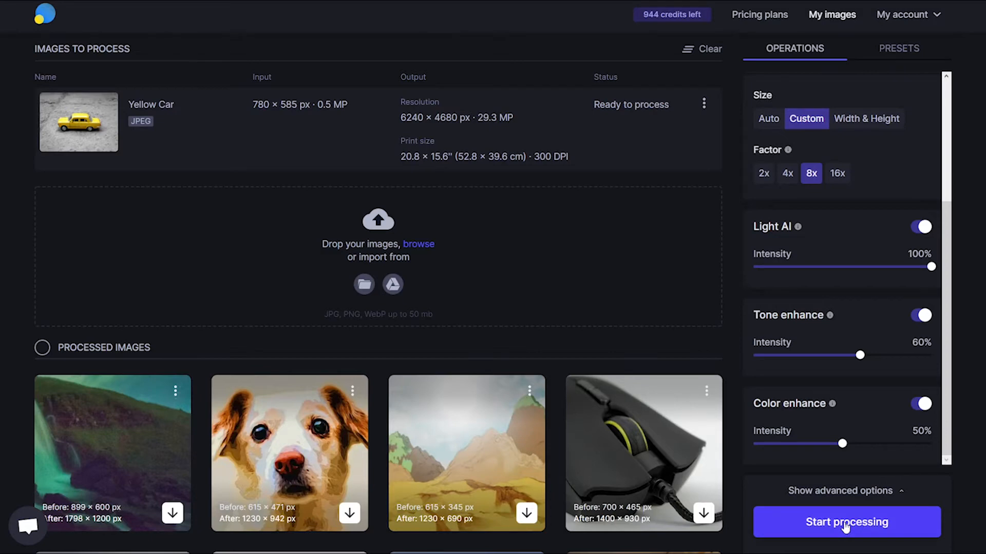
Step: Start processing the Yellow Car photo at 8x with tone and color enhancement
{"action": "left_click", "coordinate": [846, 522]}
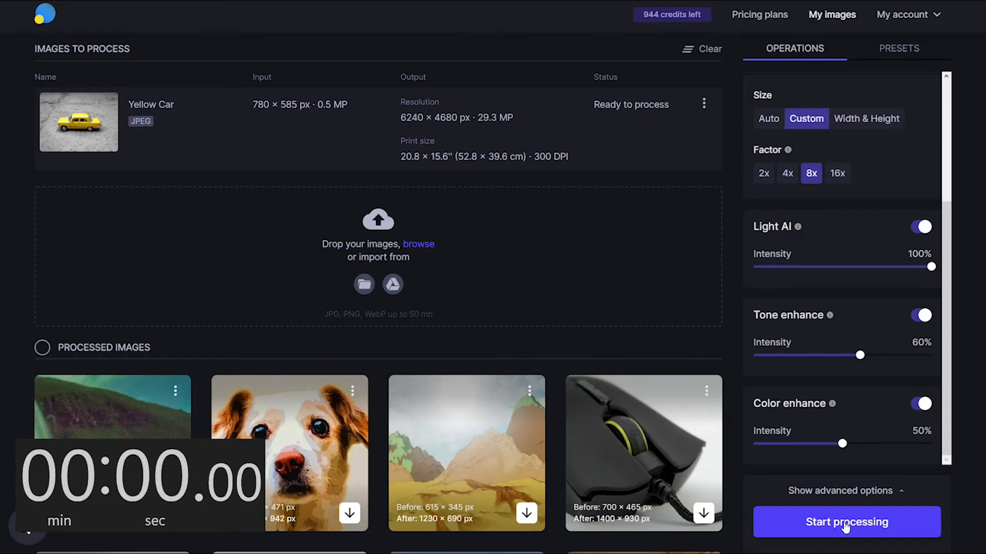
{"action": "left_click", "coordinate": [845, 522]}
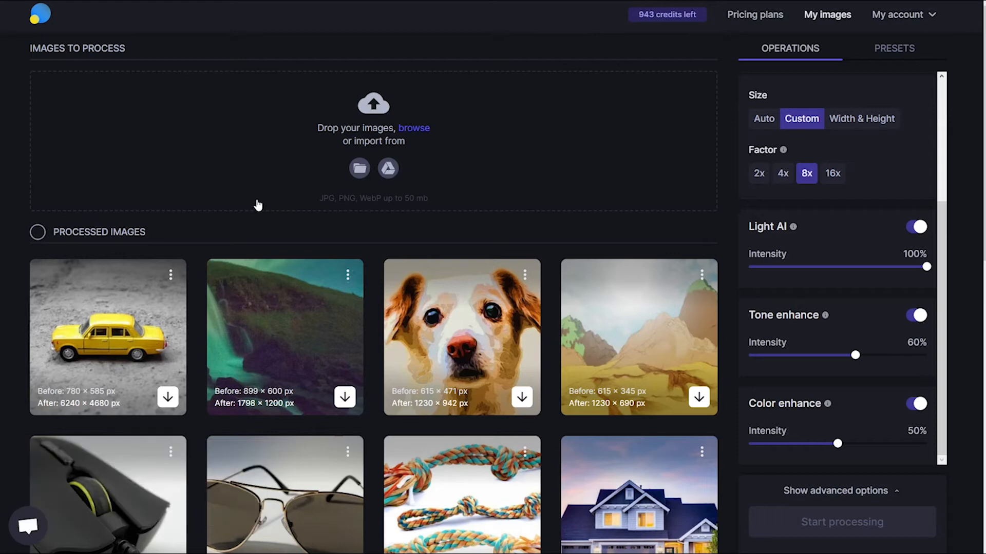
{"action": "mouse_move", "coordinate": [167, 401]}
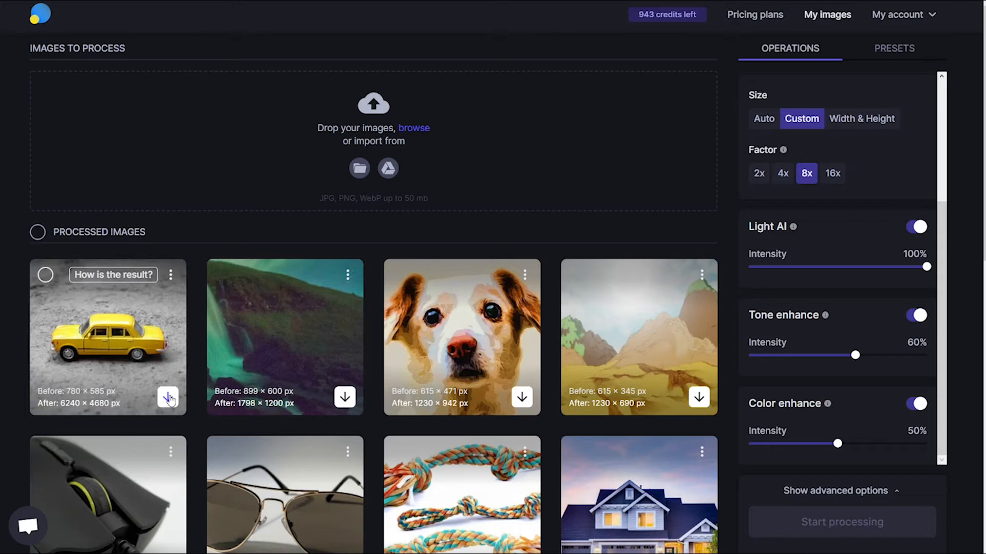
Step: Download the enhanced Yellow Car thumbnail from Processed Images
{"action": "left_click", "coordinate": [168, 397]}
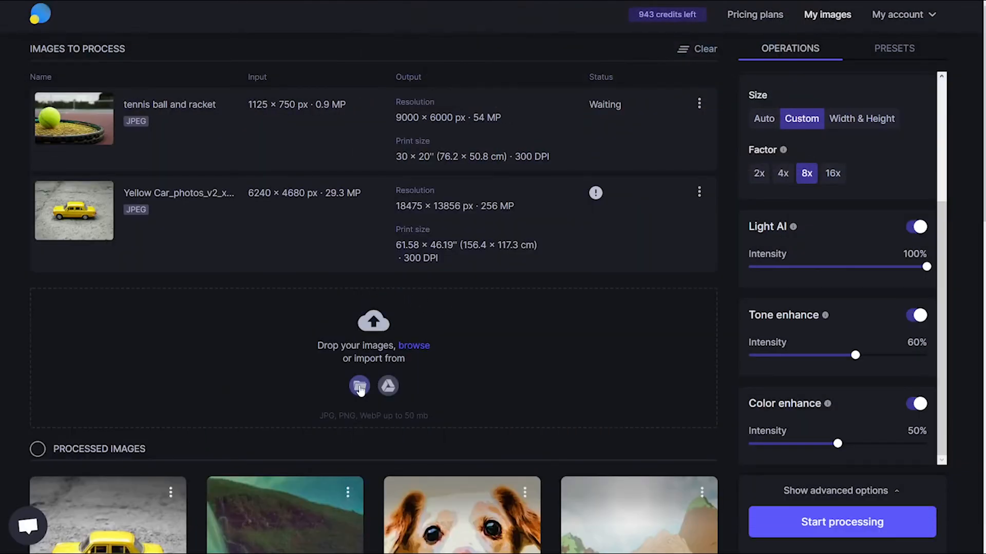
{"action": "mouse_move", "coordinate": [705, 117]}
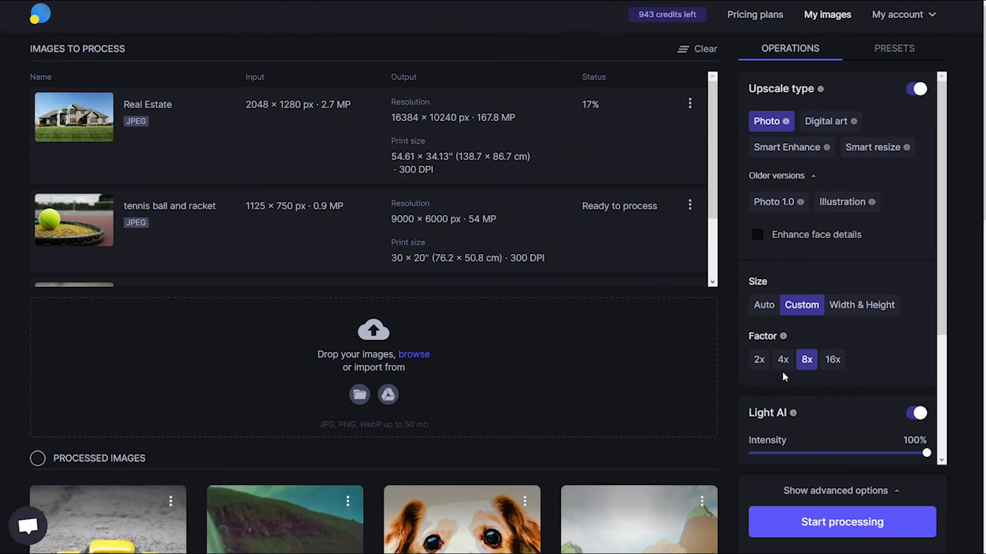
Step: Lower the upscale factor to 4x for the queued photos
{"action": "left_click", "coordinate": [782, 359]}
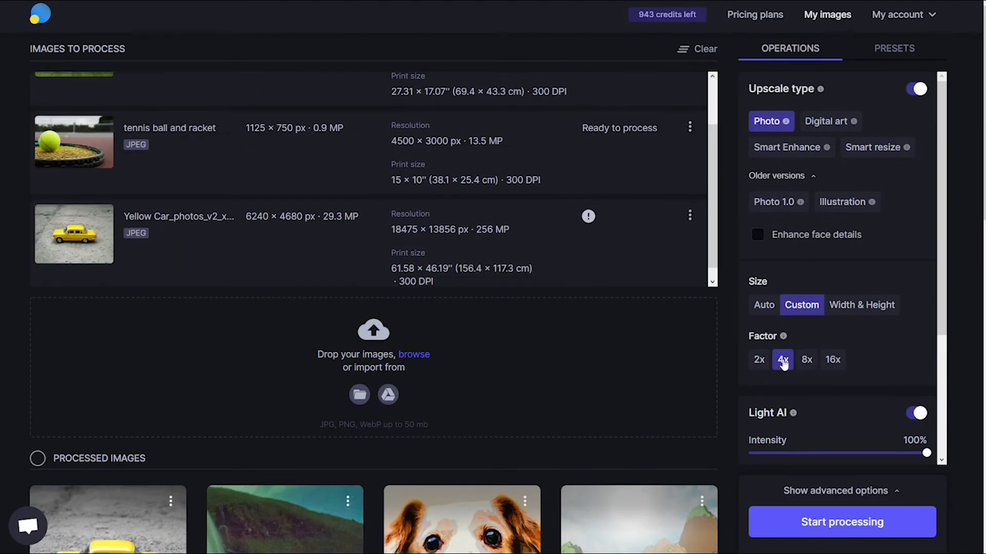